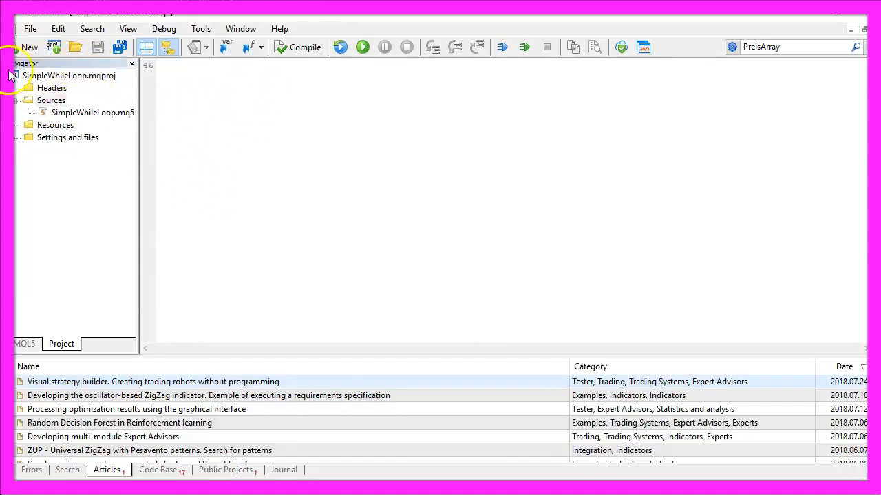
- Create a new Expert Advisor from the template, named Experts\SimpleMacDStandalone
click(29, 47)
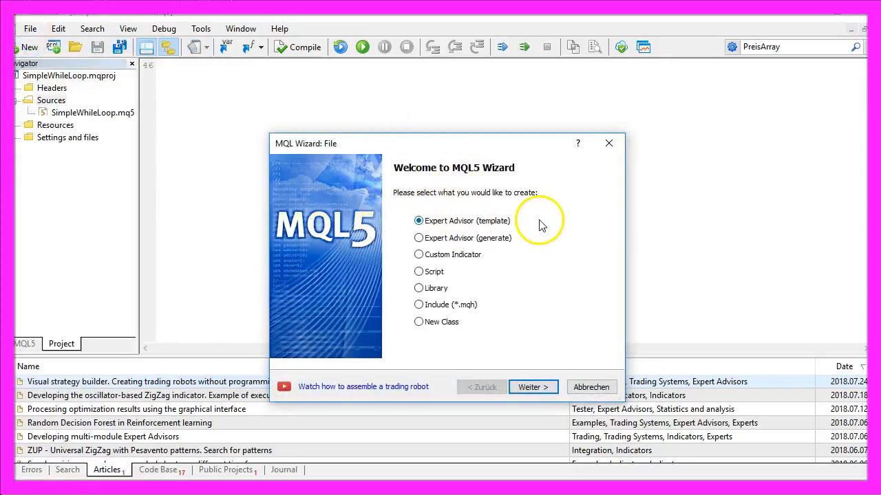
click(533, 386)
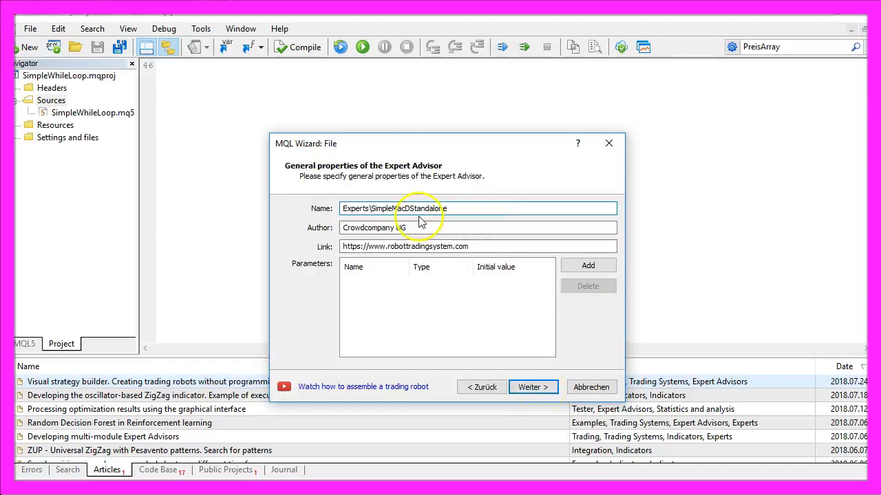
double_click(408, 208)
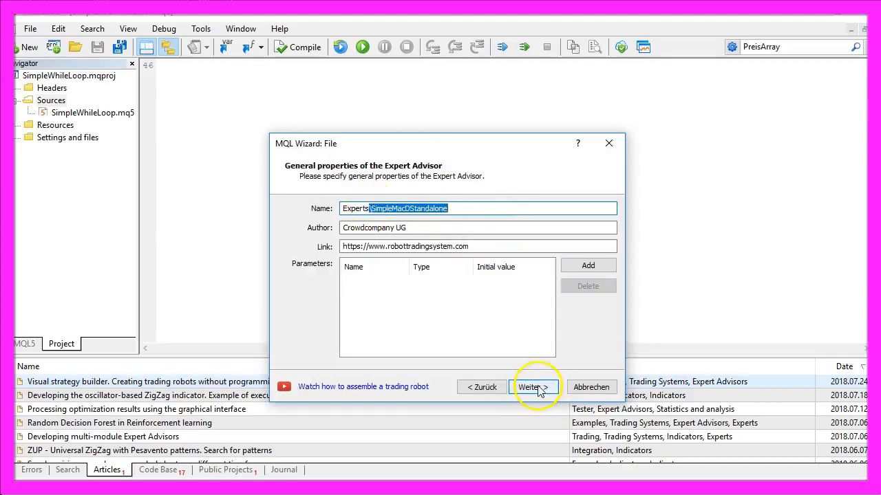
click(533, 387)
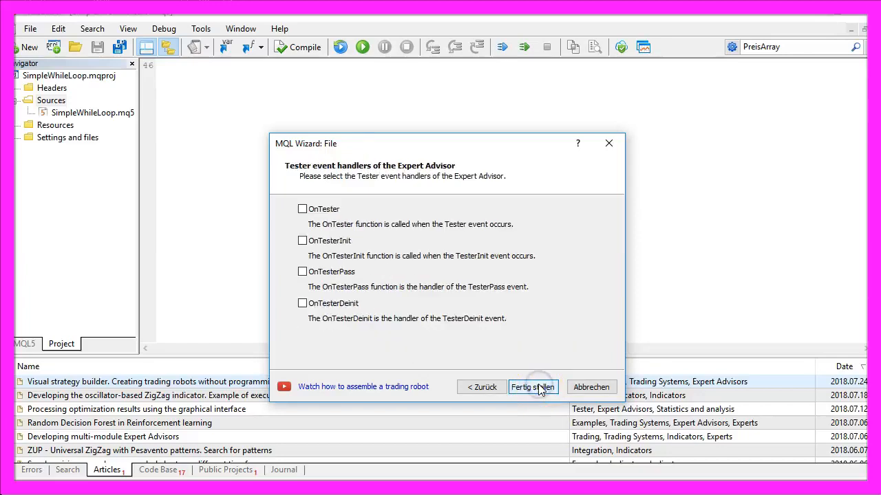
click(532, 387)
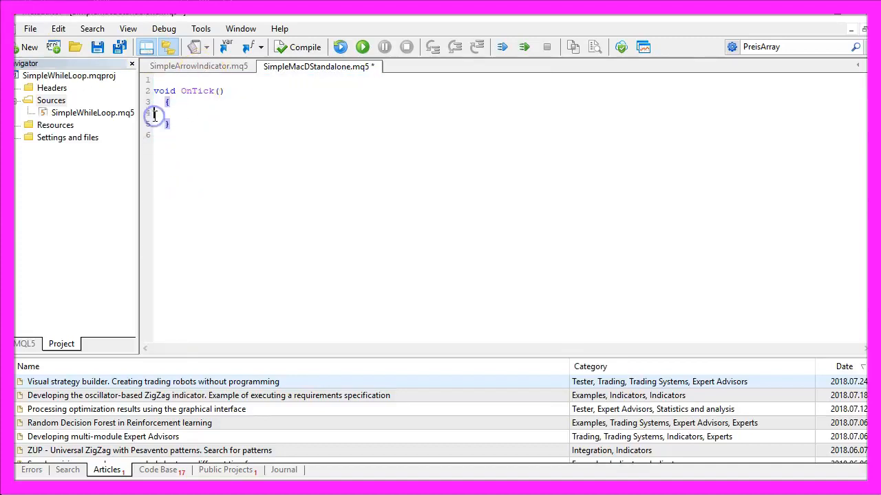
- Add #include<Trade\Trade.mqh> and declare CTrade trade above OnTick
text(#include<Trade\Trade.mqh>)
text(CTrade trade;)
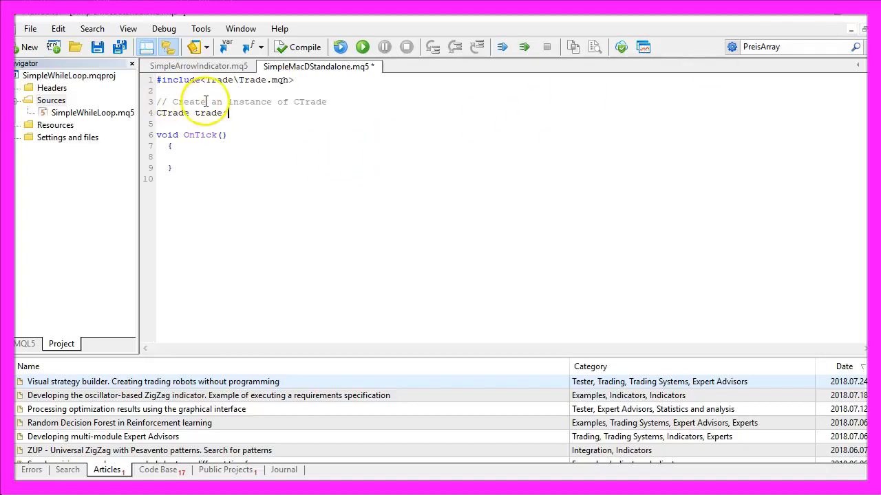
drag(212, 101, 329, 101)
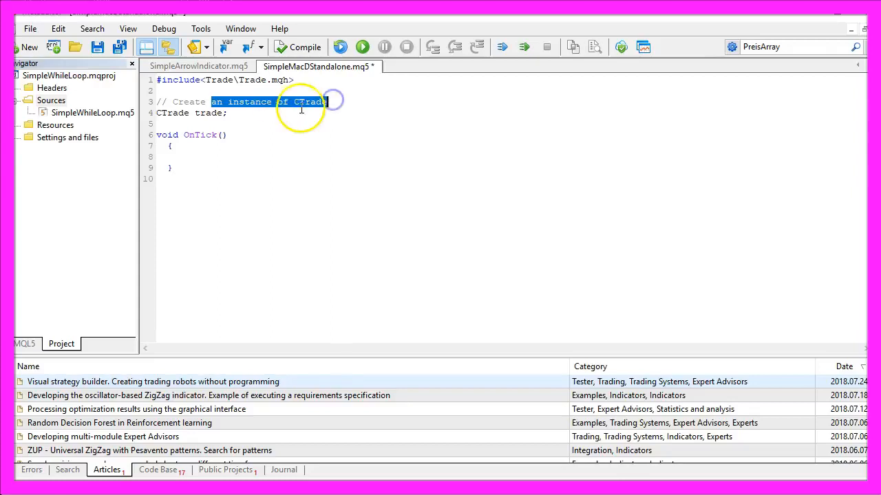
double_click(209, 112)
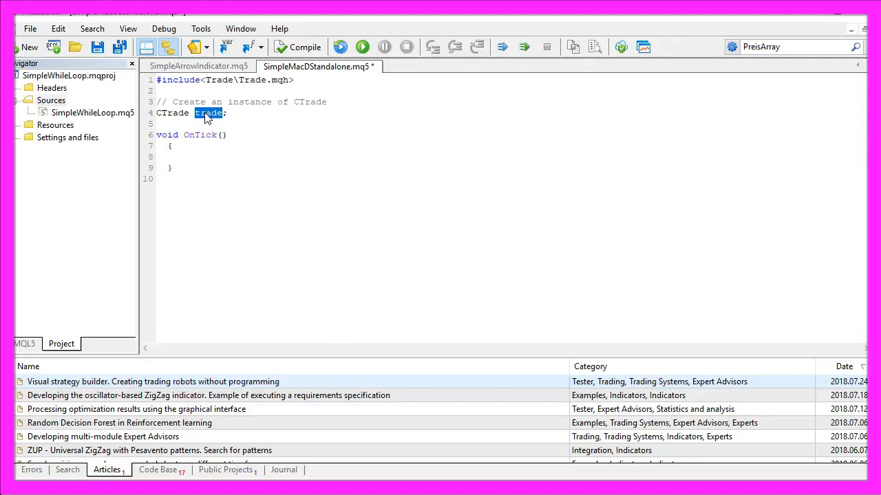
- In OnTick, declare an empty signal string and NormalizeDouble Ask and Bid prices
click(158, 157)
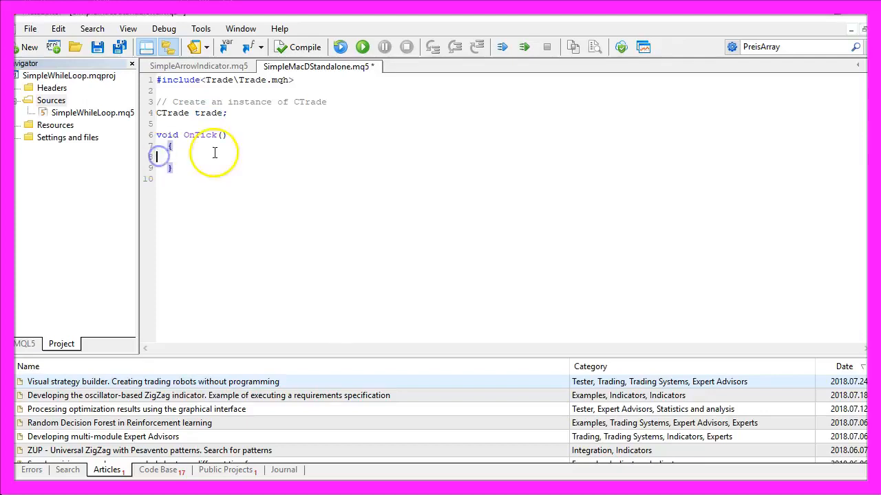
text(// We create a string for the signal)
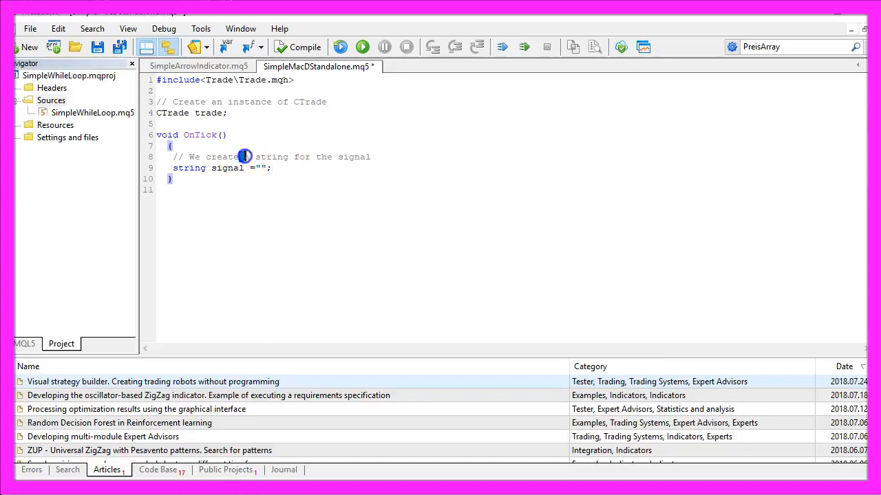
drag(245, 157, 369, 157)
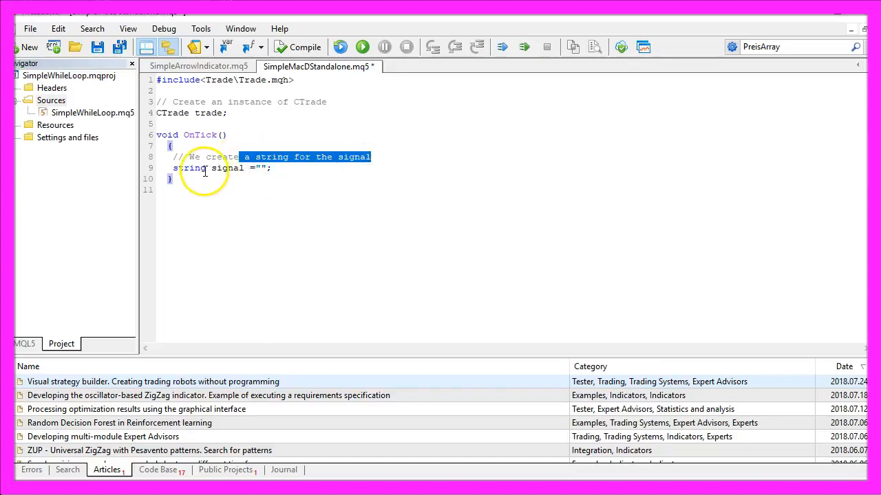
double_click(228, 168)
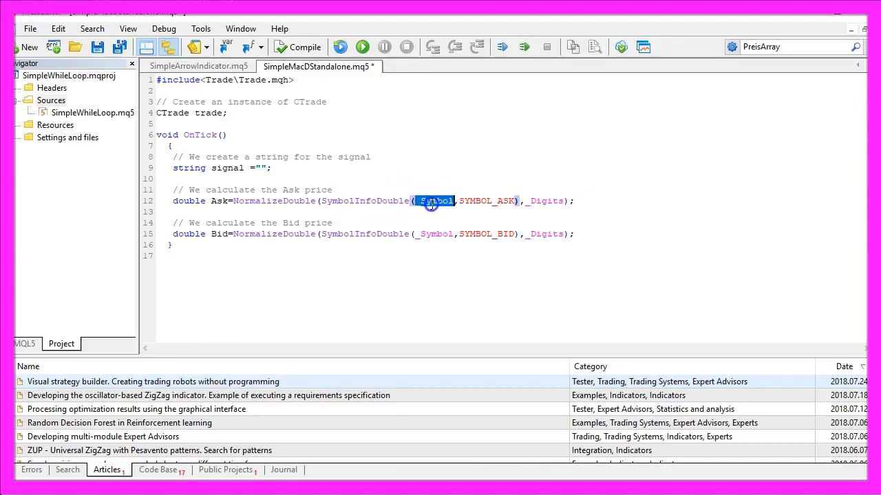
double_click(487, 201)
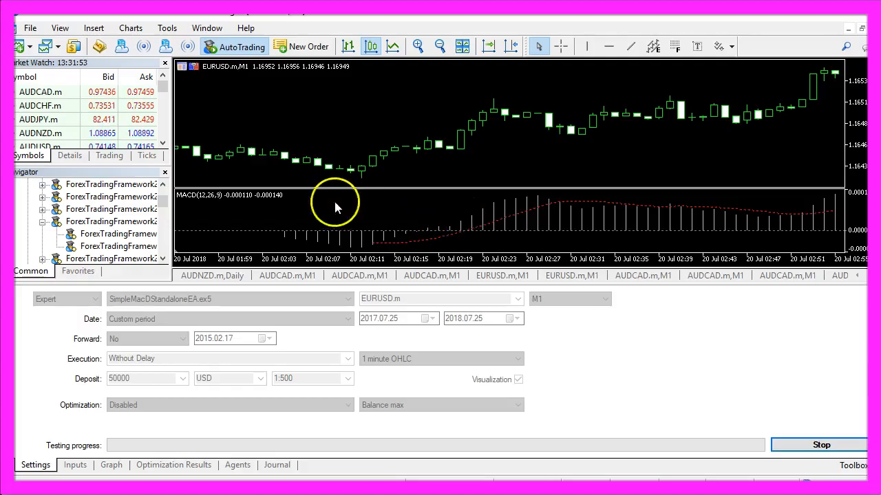
click(41, 119)
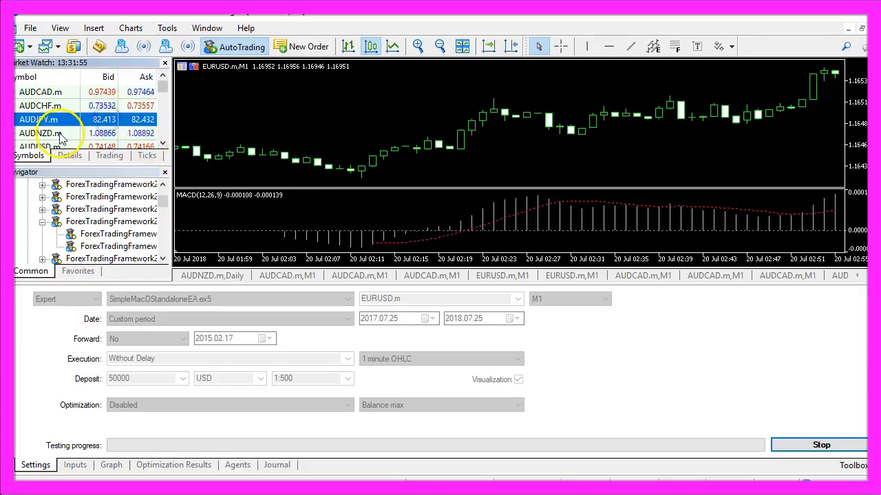
mouse_move(38, 119)
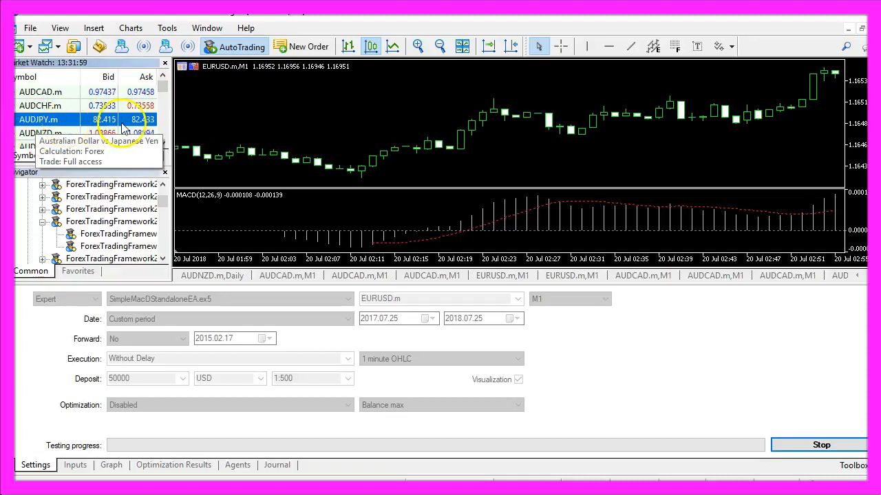
click(40, 105)
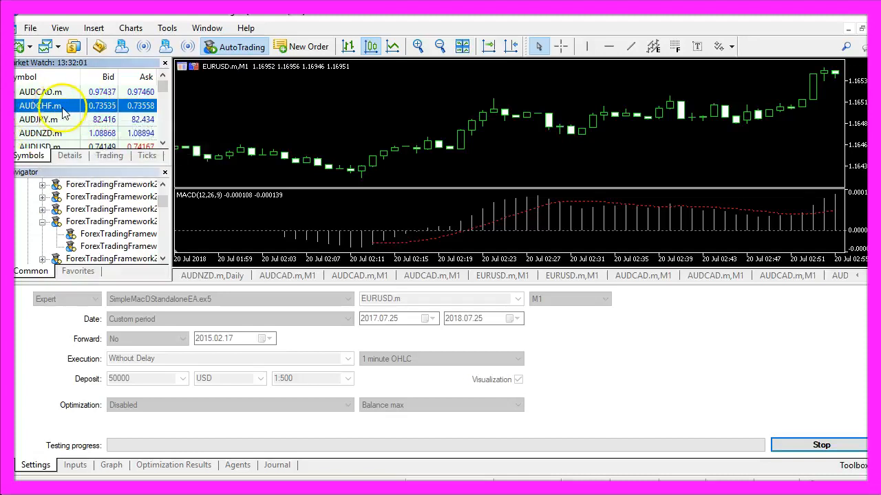
mouse_move(184, 157)
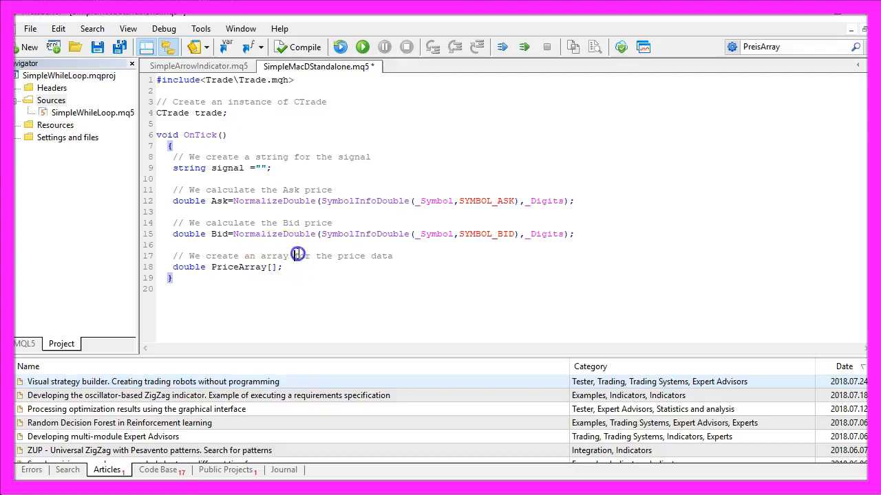
- Add ArraySetAsSeries(PriceArray,true) and MacDDefinition = iMACD(_Symbol,_Period,12,26,9,PRICE_CLOSE)
text(// We sort the price array from the current candle downwards)
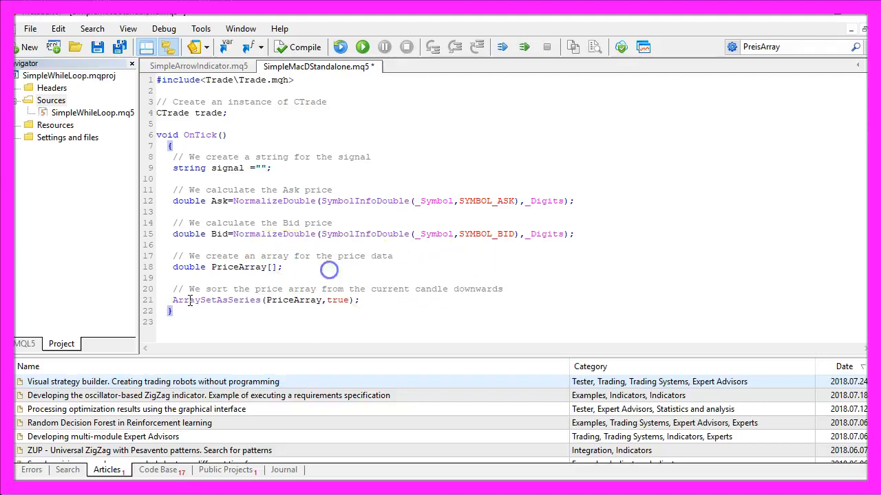
double_click(294, 300)
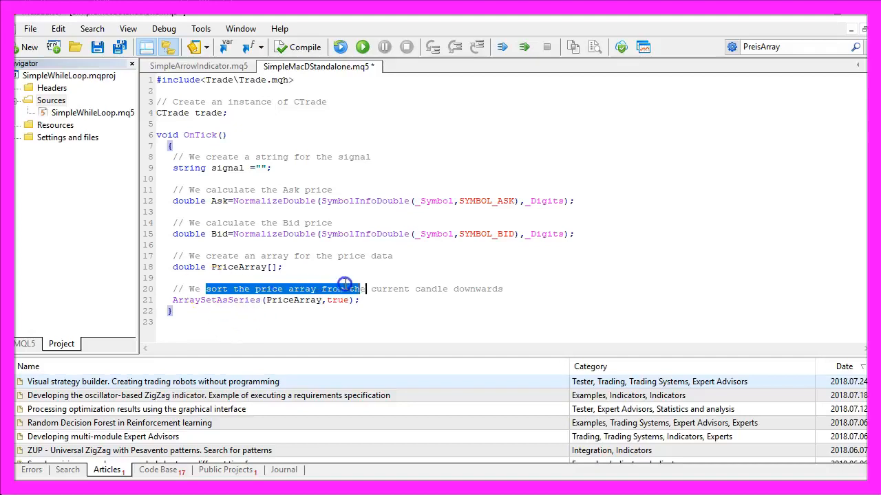
drag(347, 288, 504, 288)
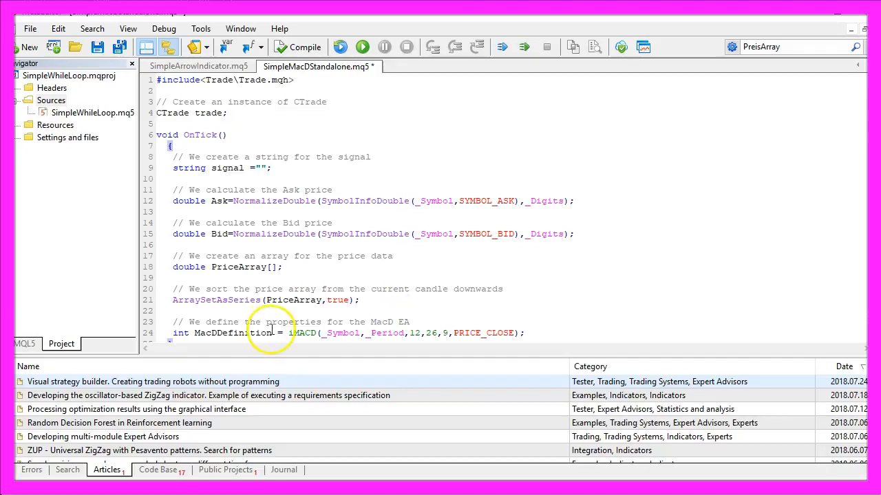
double_click(301, 333)
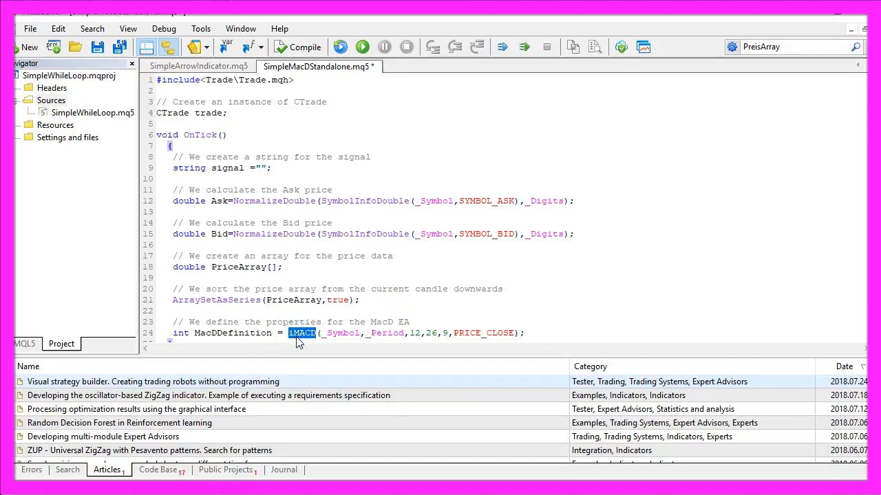
double_click(231, 333)
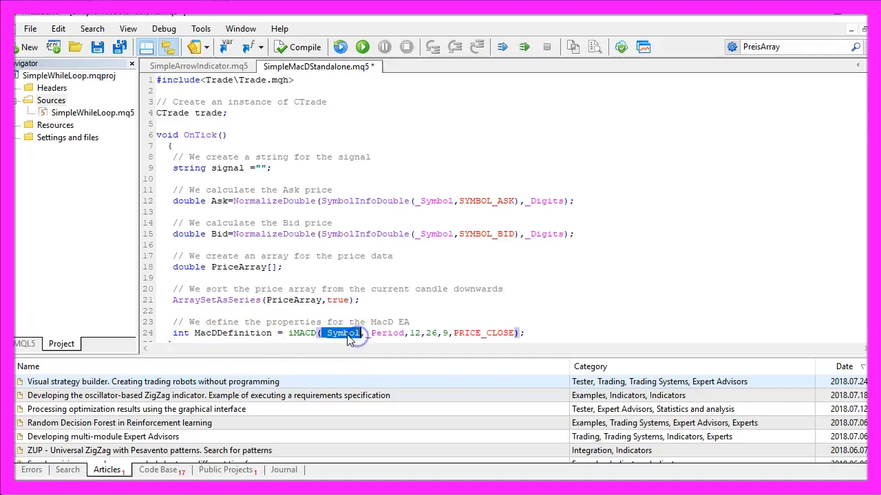
double_click(387, 333)
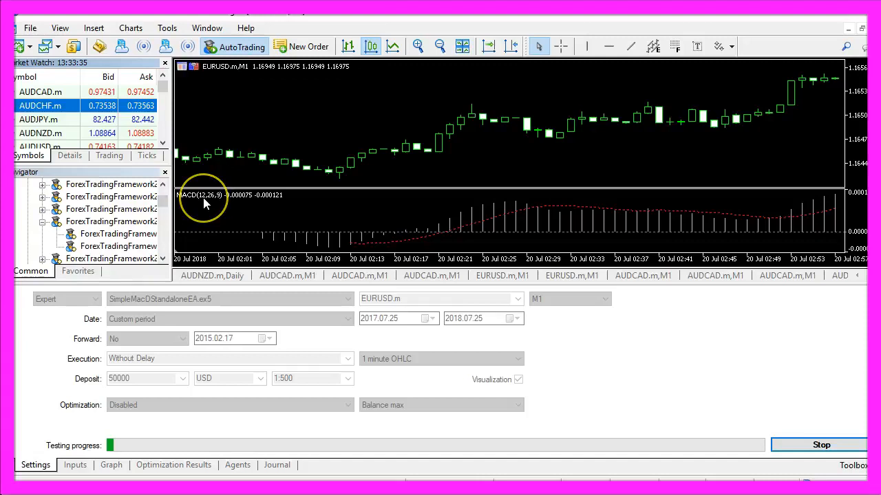
mouse_move(498, 217)
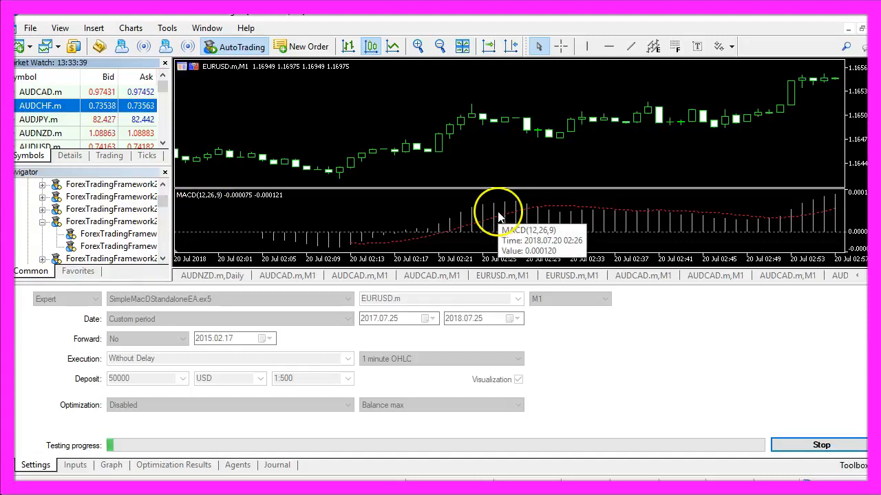
- Open Properties of MACD from the MACD subwindow's context menu
right_click(499, 213)
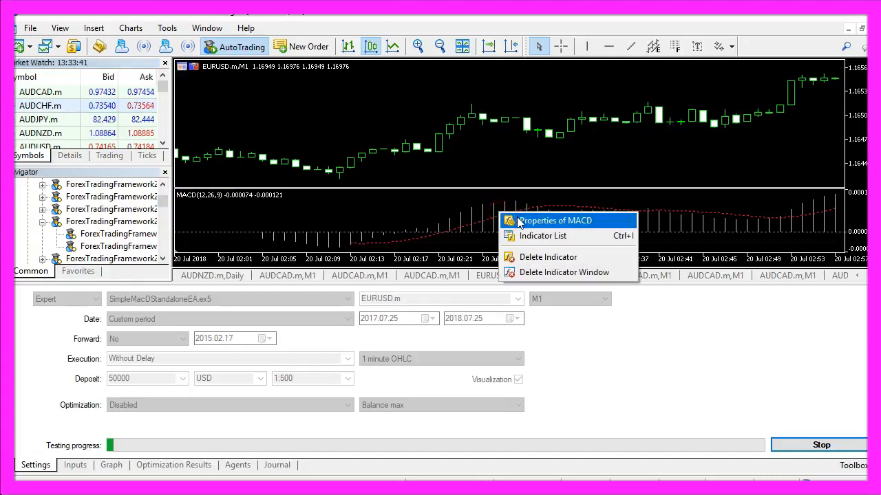
click(555, 220)
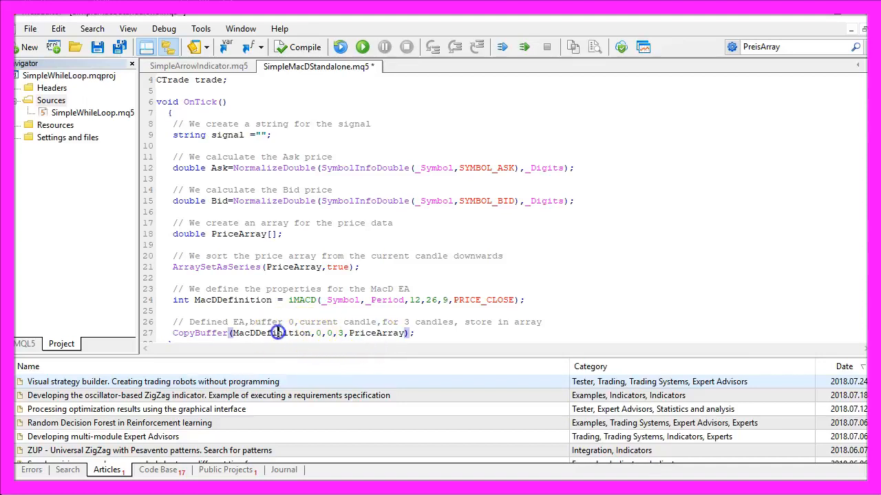
- Copy three candles of MACD buffer 0 into PriceArray with CopyBuffer
click(240, 299)
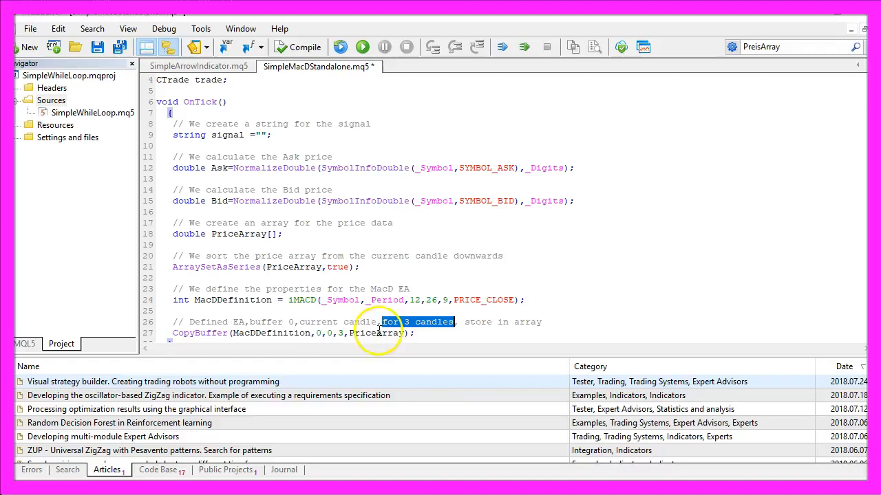
click(342, 332)
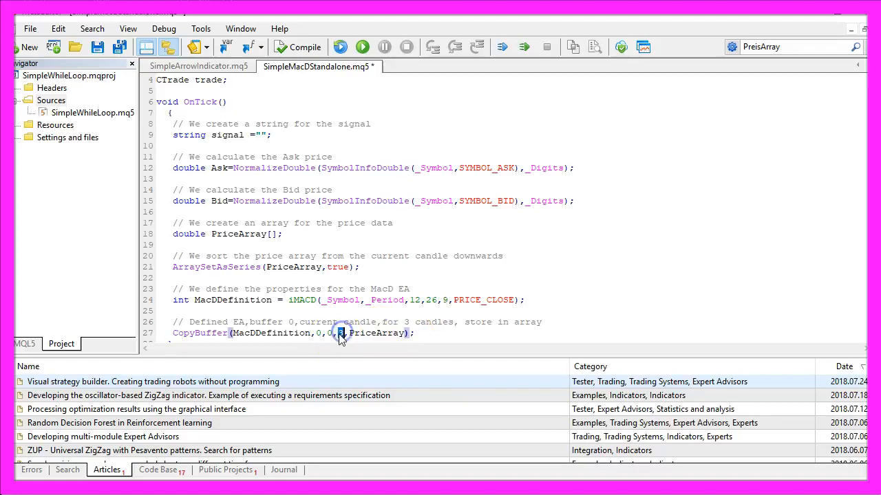
double_click(502, 322)
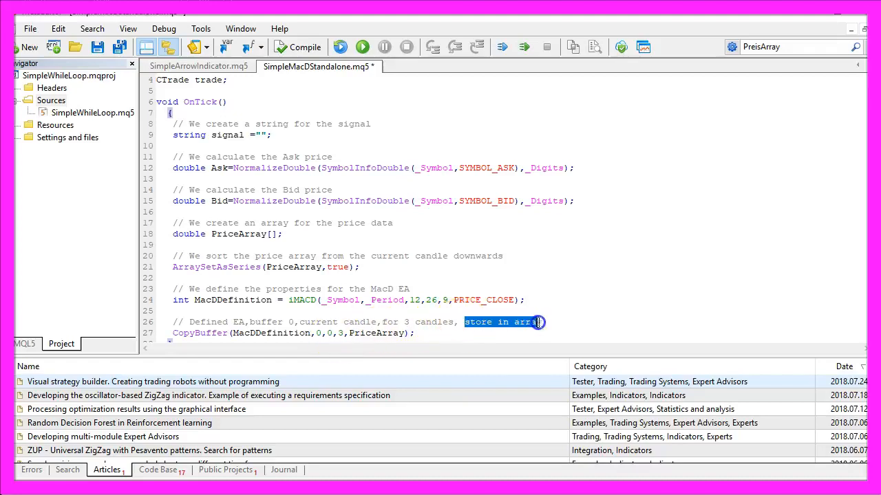
click(376, 333)
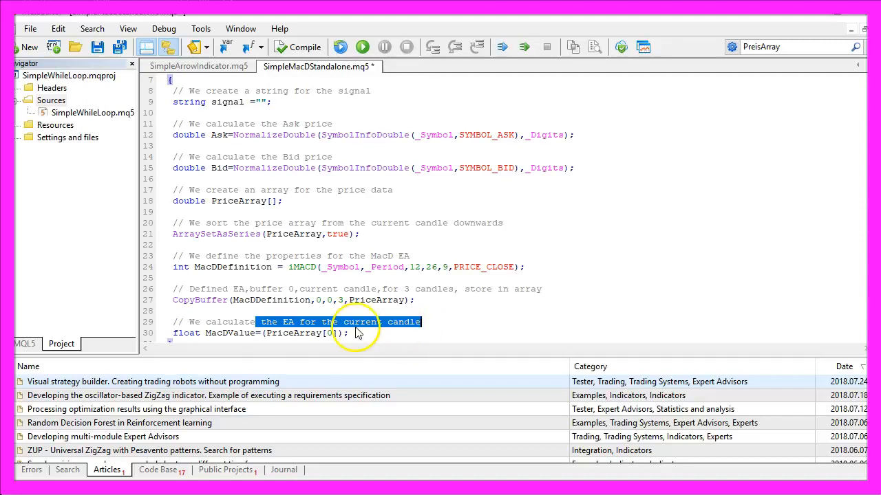
- Store MacDValue from PriceArray[0] and LastMacDValue from PriceArray[1]
double_click(292, 333)
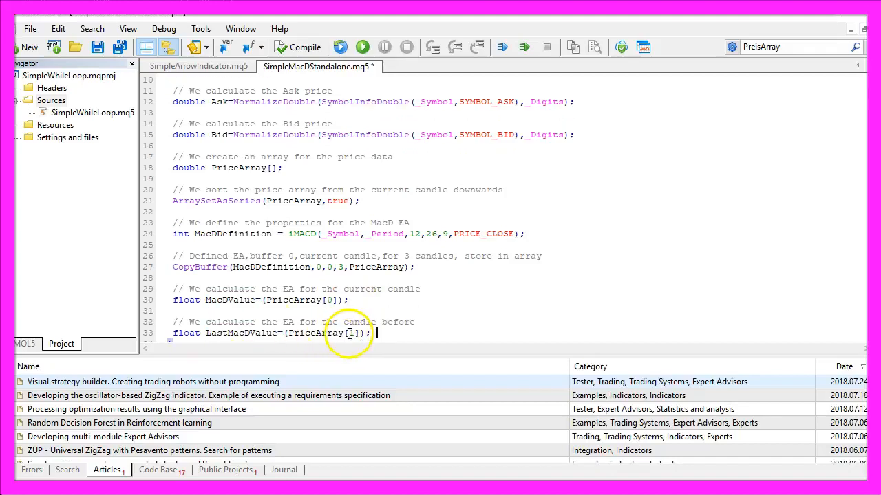
double_click(352, 333)
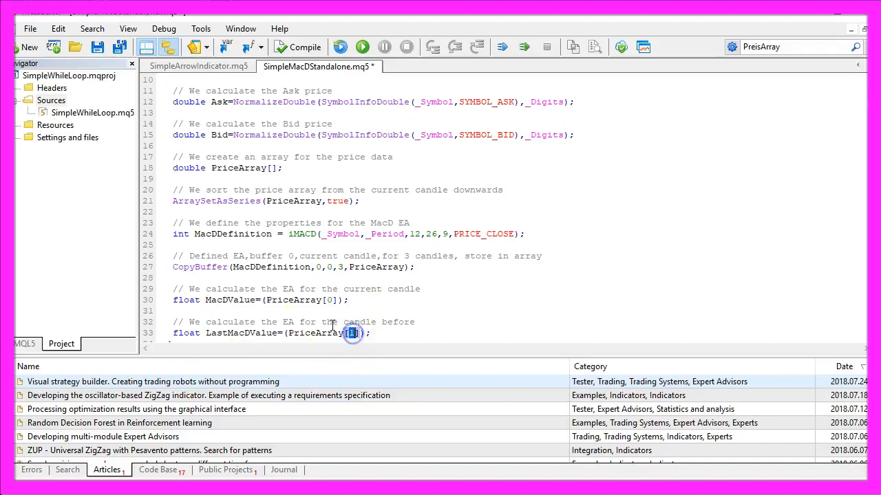
drag(321, 321, 416, 321)
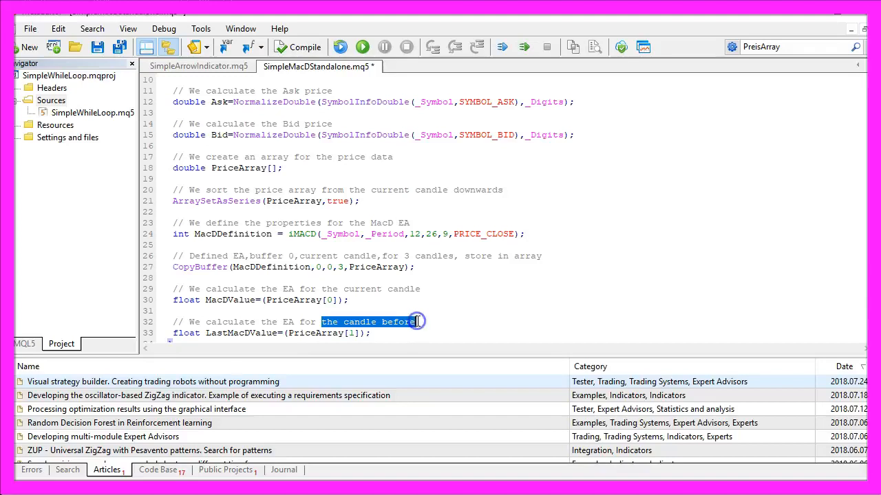
double_click(241, 333)
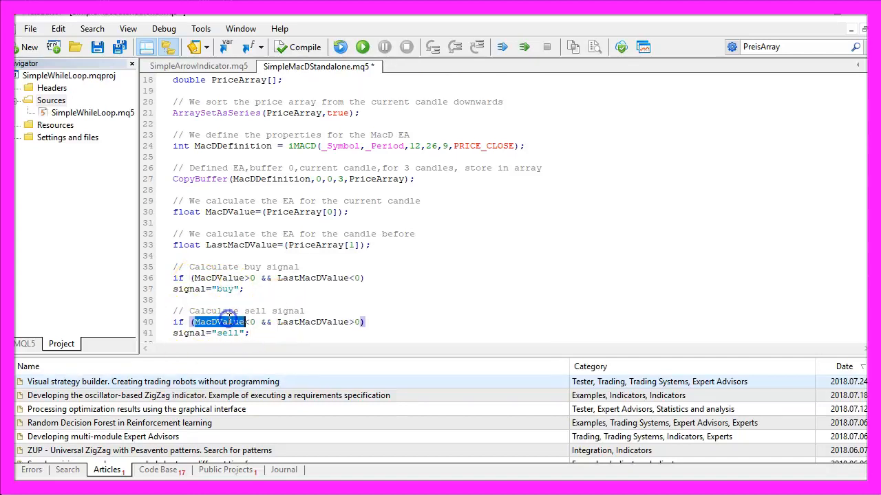
- Set signal to "buy" or "sell" when MacDValue and LastMacDValue cross zero
click(249, 322)
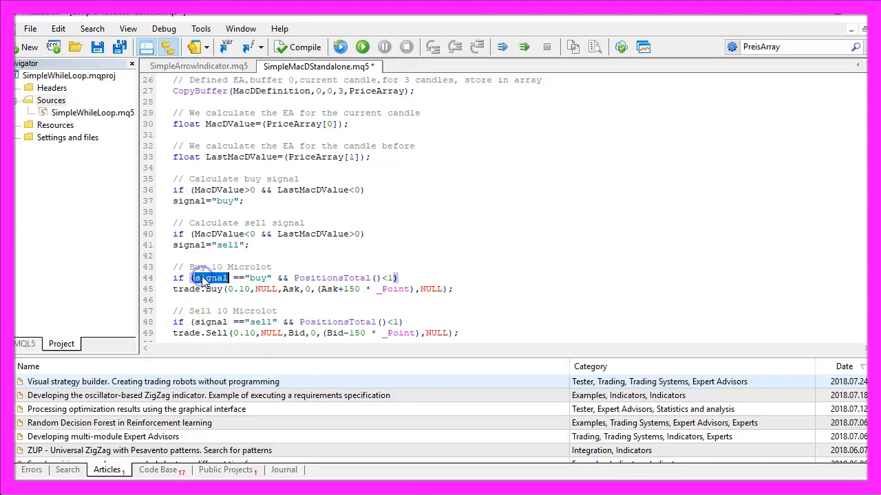
- Add trade.Buy and trade.Sell calls: 0.10 lots, 150-point take profit, when PositionsTotal()<1
double_click(258, 278)
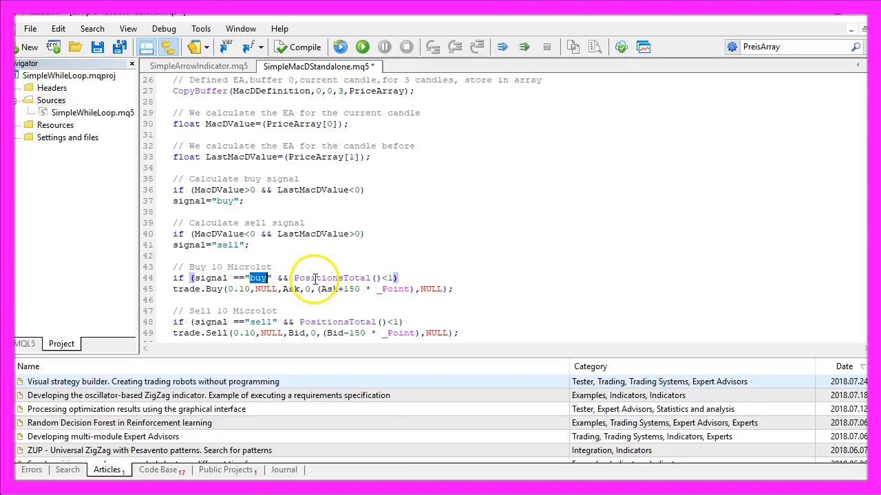
double_click(331, 278)
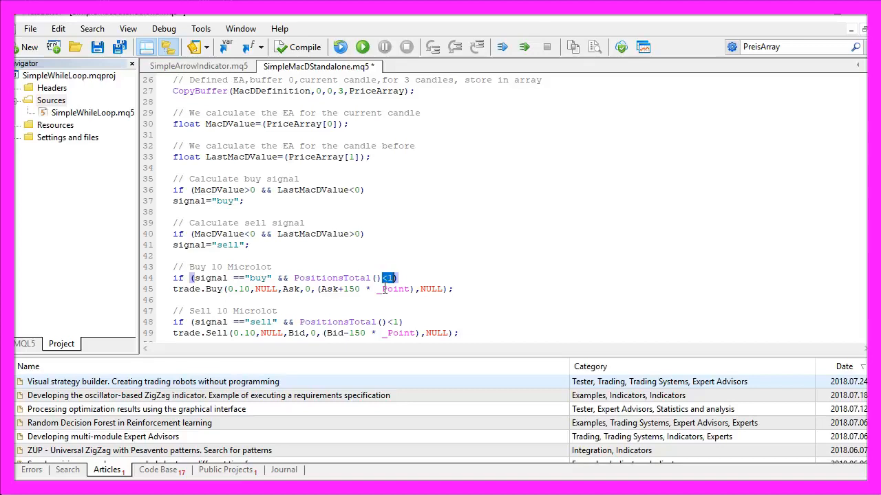
double_click(192, 289)
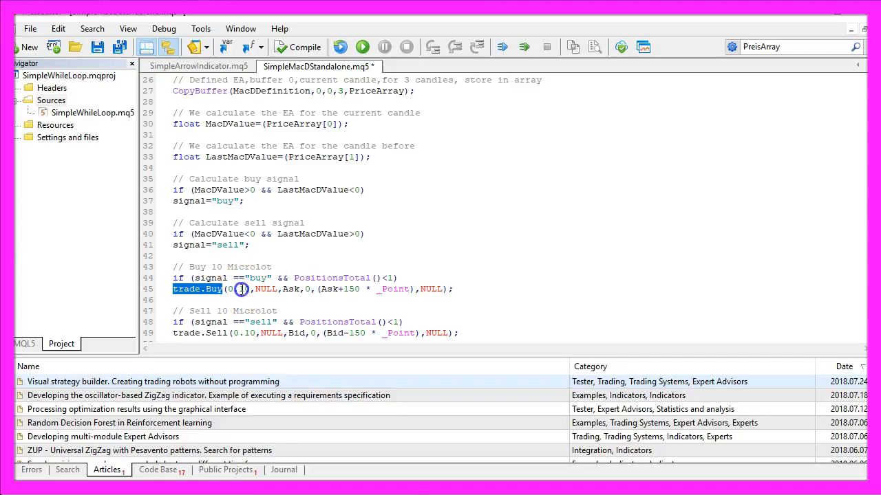
double_click(241, 289)
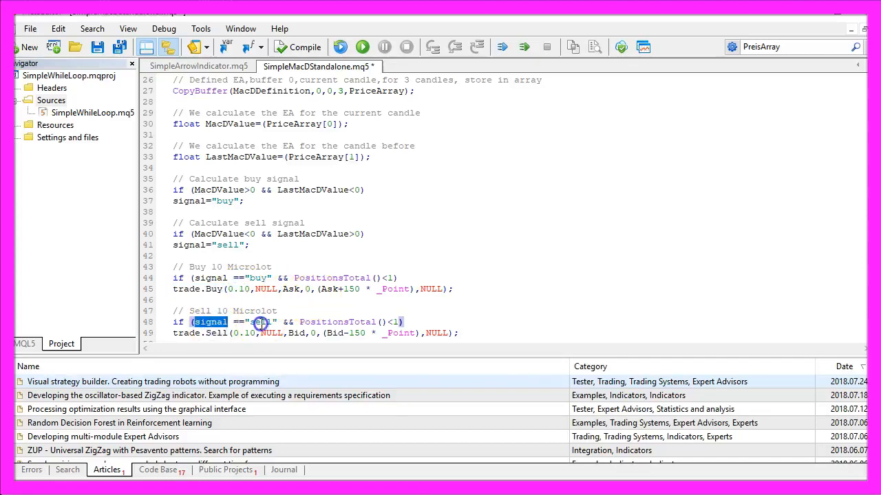
double_click(344, 321)
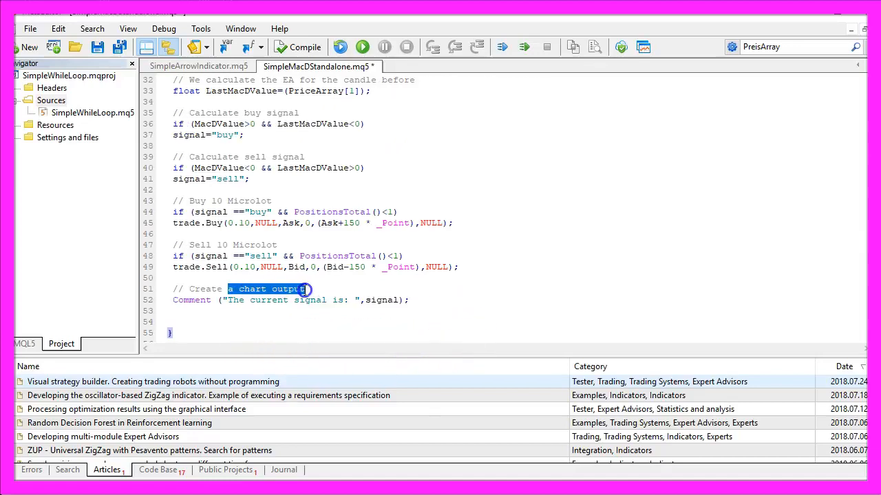
- Add Comment("The current signal is: ",signal); at the end of OnTick
double_click(191, 300)
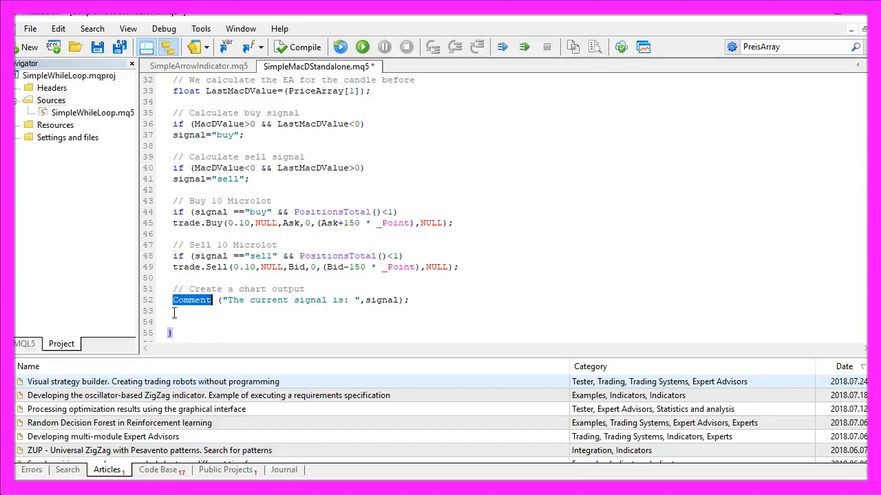
double_click(276, 300)
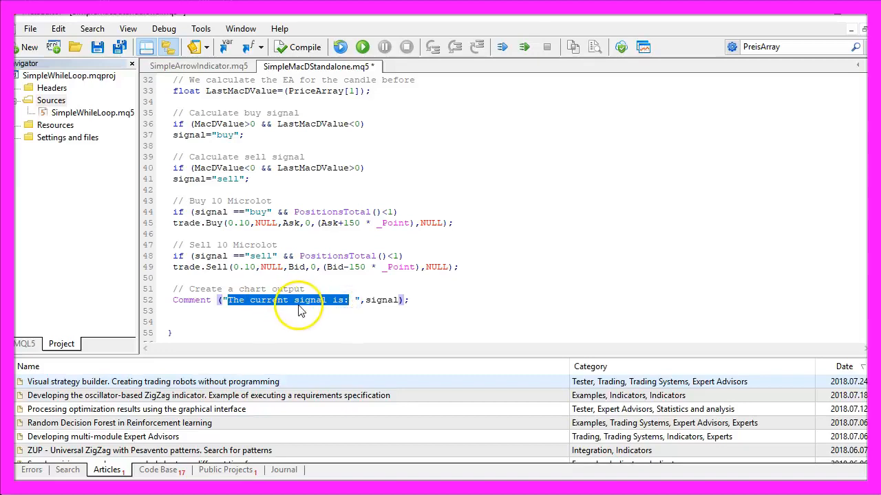
double_click(381, 300)
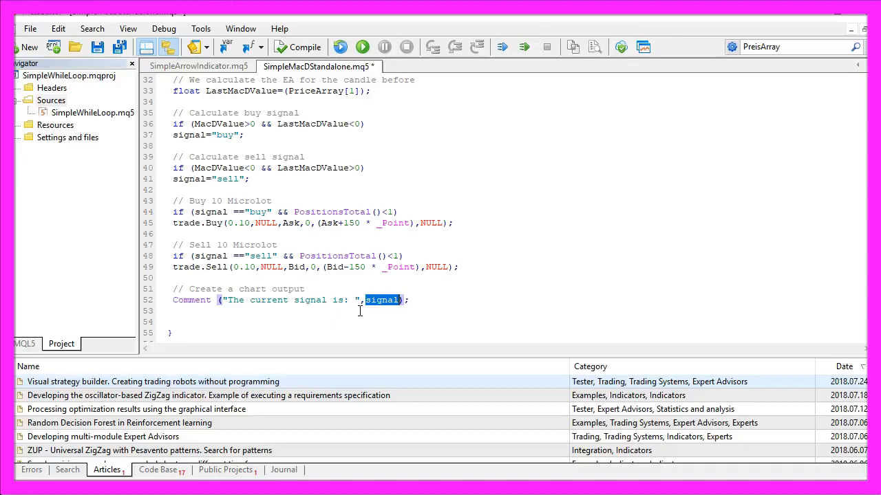
mouse_move(301, 46)
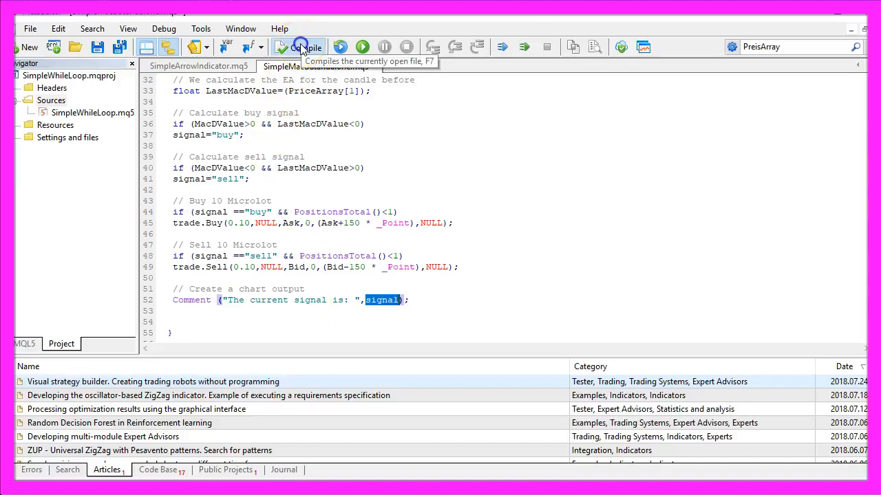
- Compile SimpleMacDStandalone.mq5 and confirm 0 errors and 2 warnings
click(303, 47)
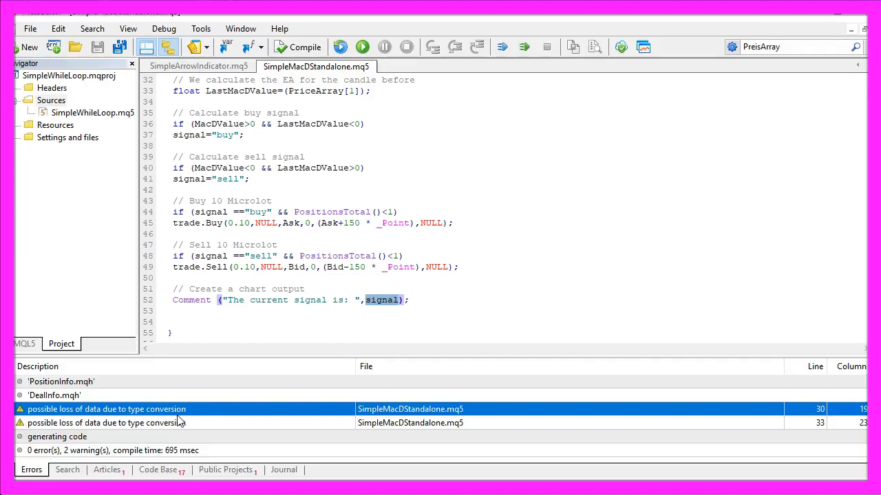
mouse_move(643, 47)
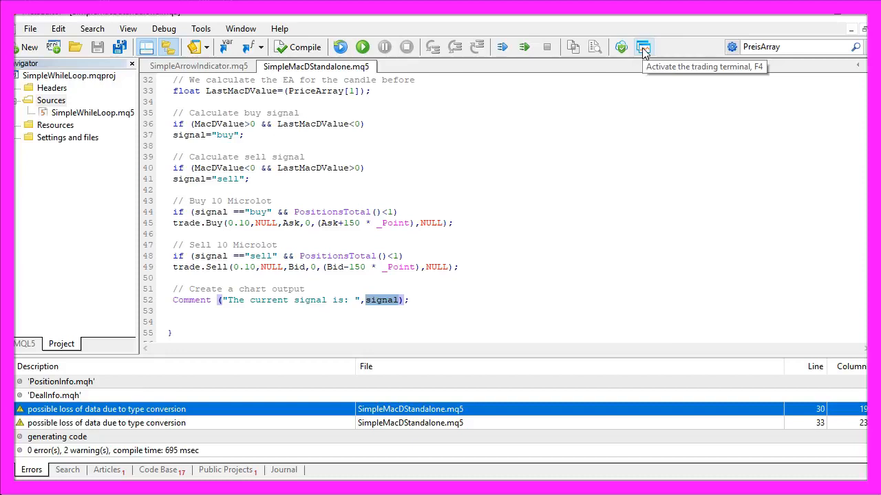
- Start a visual Strategy Tester run of SimpleMacDStandalone.ex5 on EURUSD M1
click(643, 47)
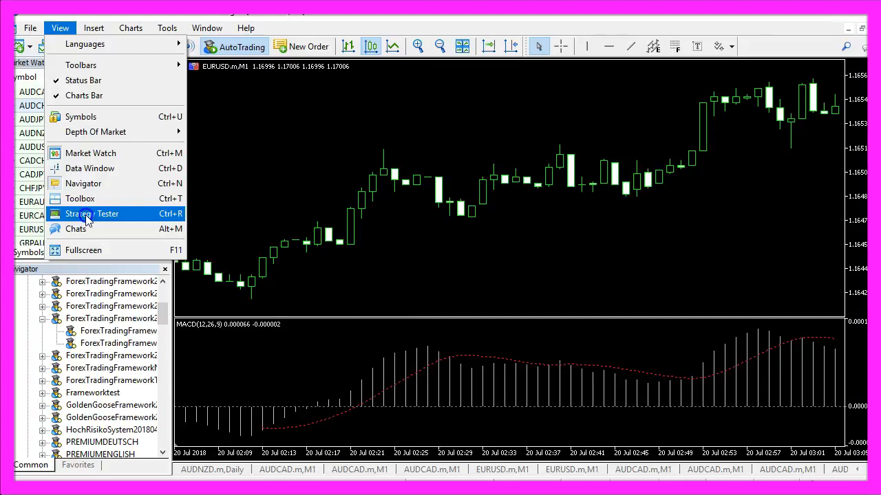
mouse_move(92, 216)
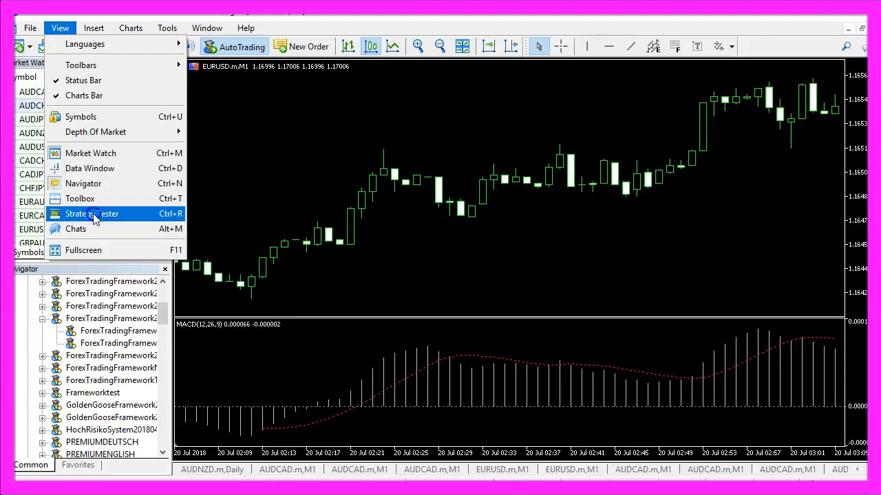
click(92, 214)
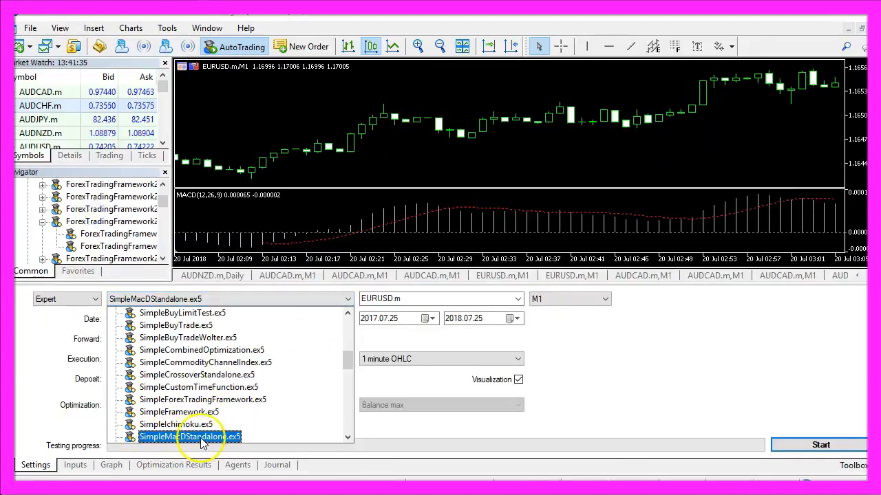
mouse_move(255, 437)
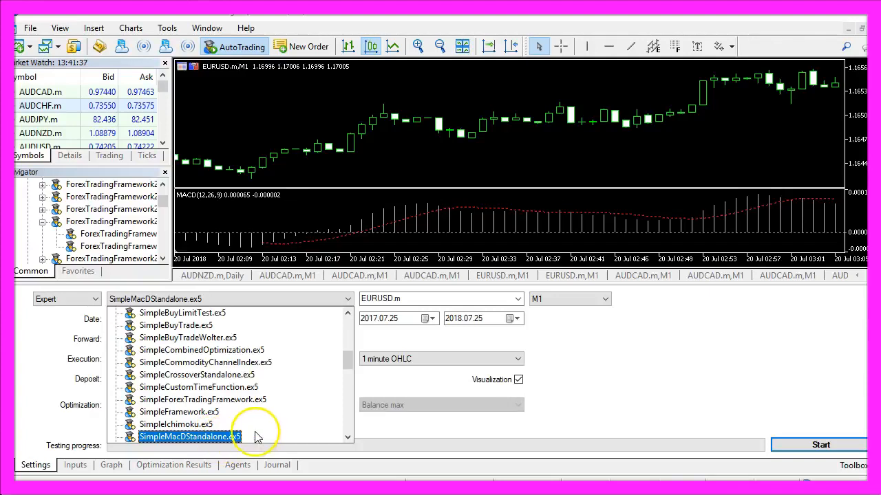
click(189, 437)
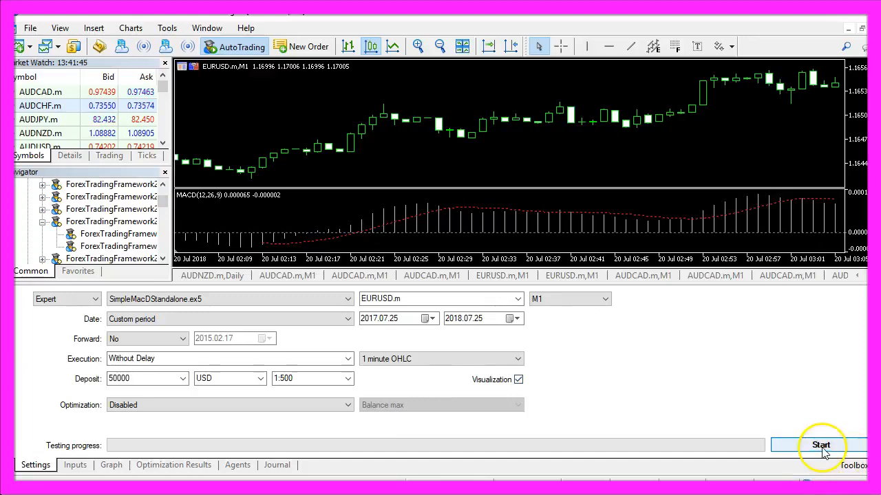
click(820, 445)
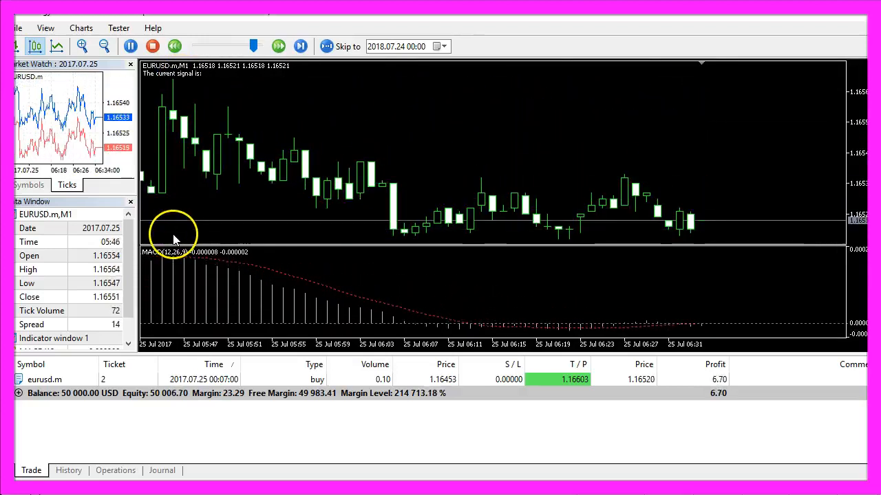
- Watch the backtest close the first 0.10-lot buy and open a 0.10-lot sell
click(300, 46)
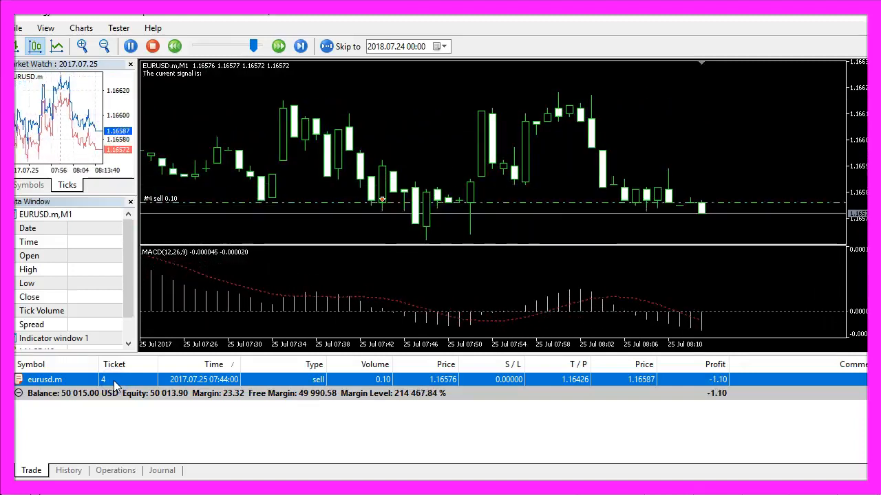
click(300, 46)
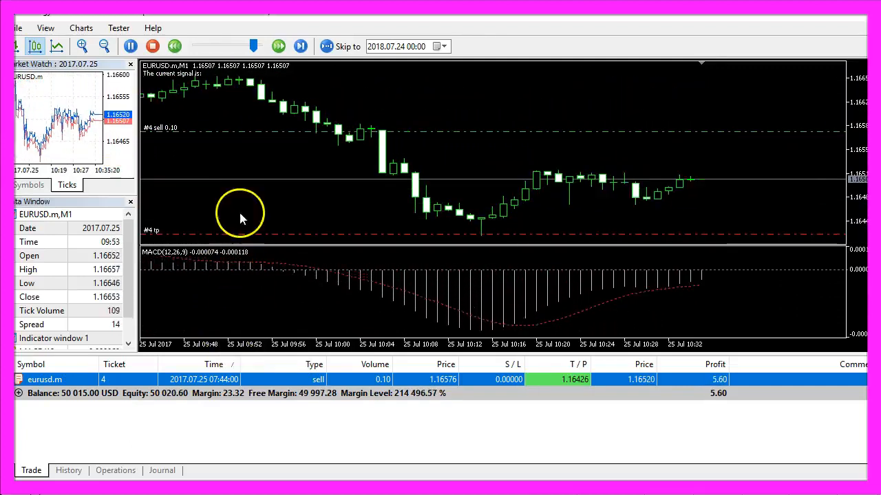
click(300, 46)
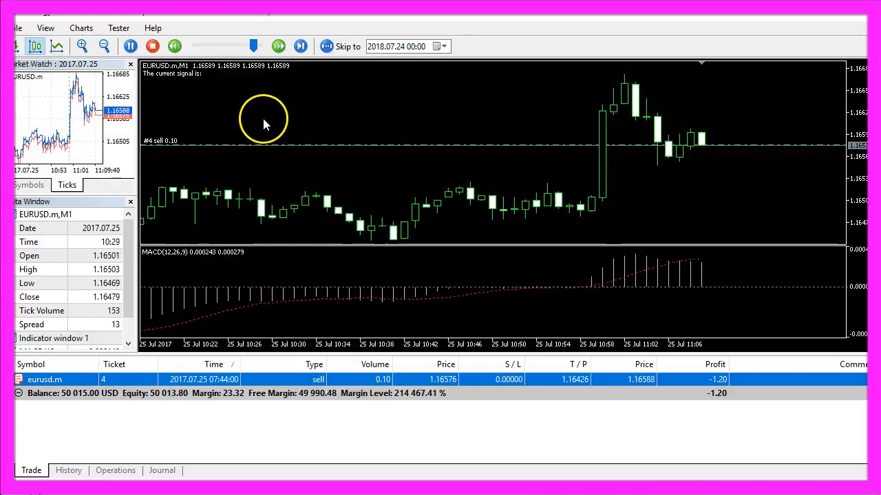